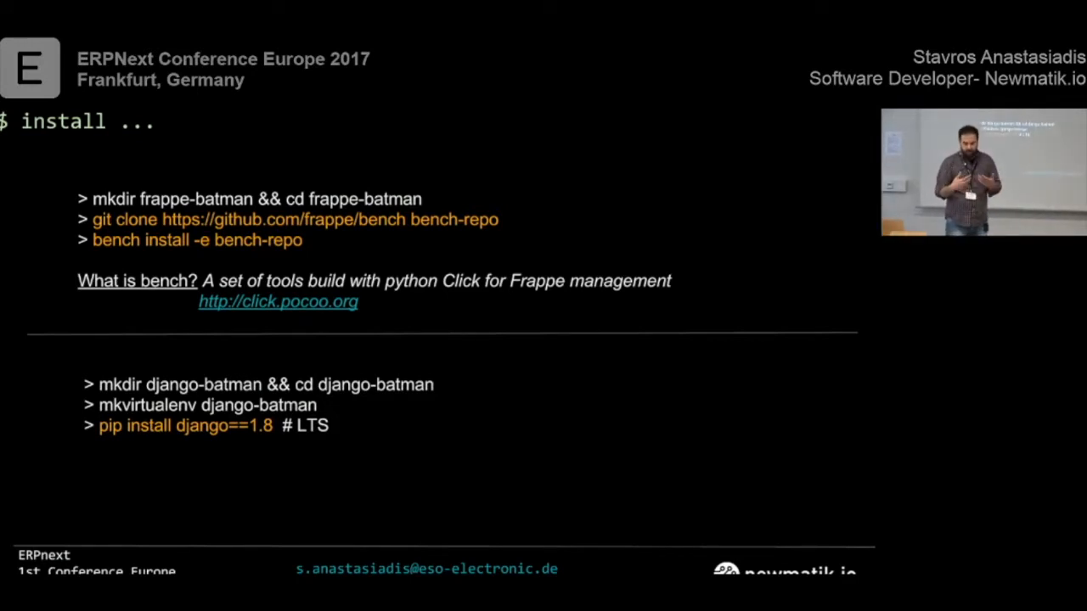
# - Show the erpnext_conf project tree in Atom with the vagrant, django_batman and frappe_batman folders
pyautogui.click(278, 302)
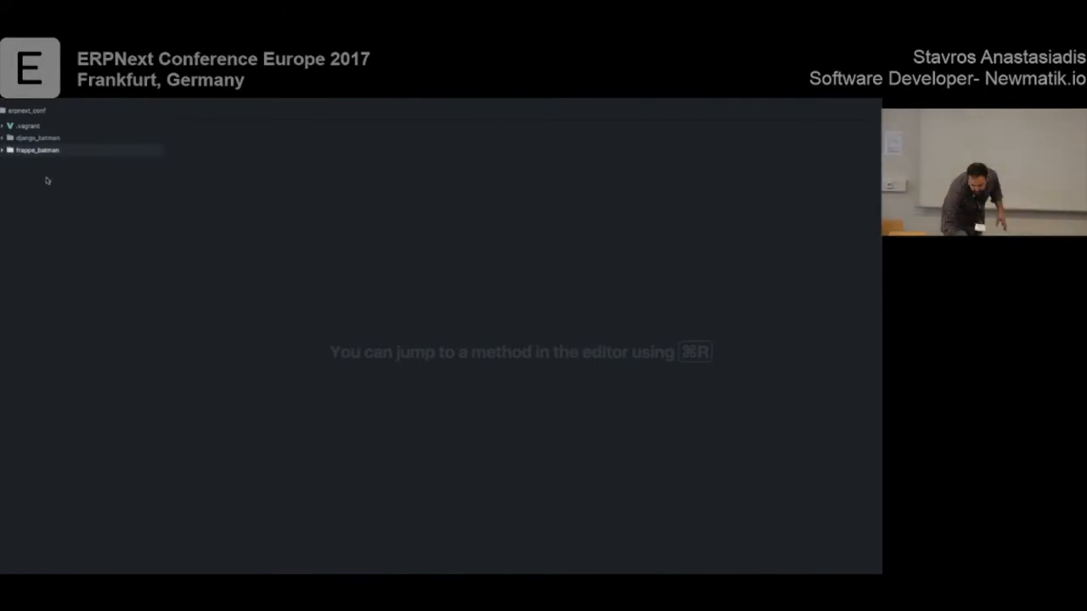
pyautogui.rightClick(37, 150)
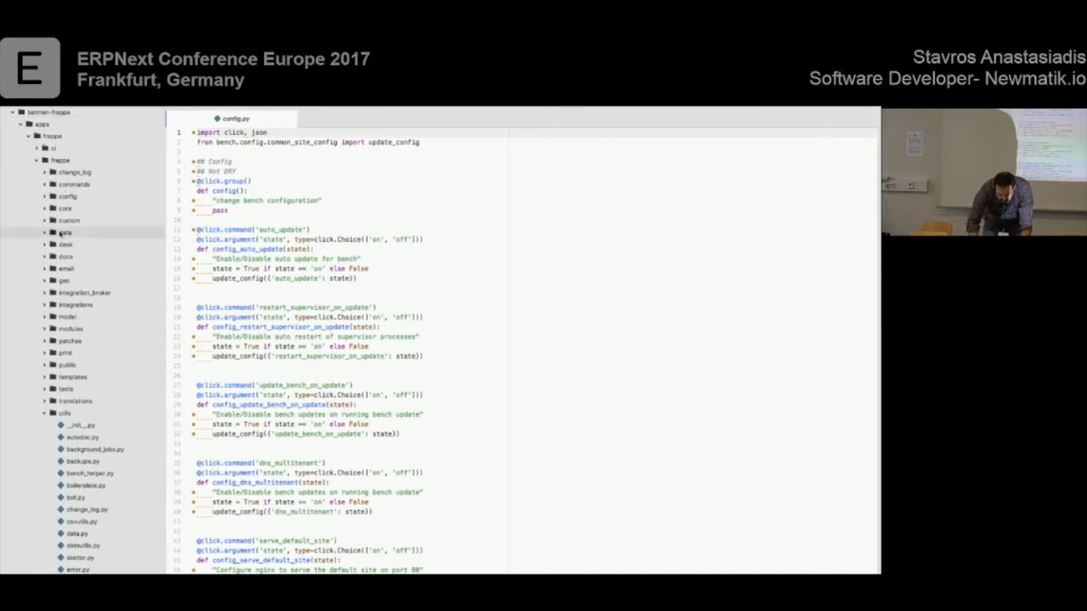
pyautogui.click(99, 268)
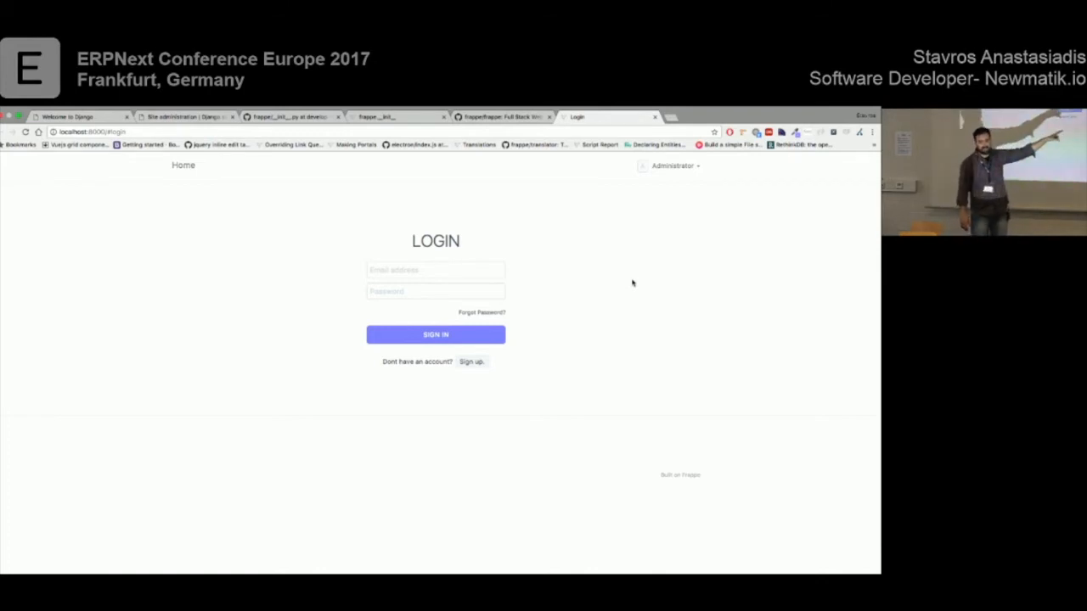
# - Go from login into the desk and browse the Gadget Management, Tools and Website modules
pyautogui.click(673, 166)
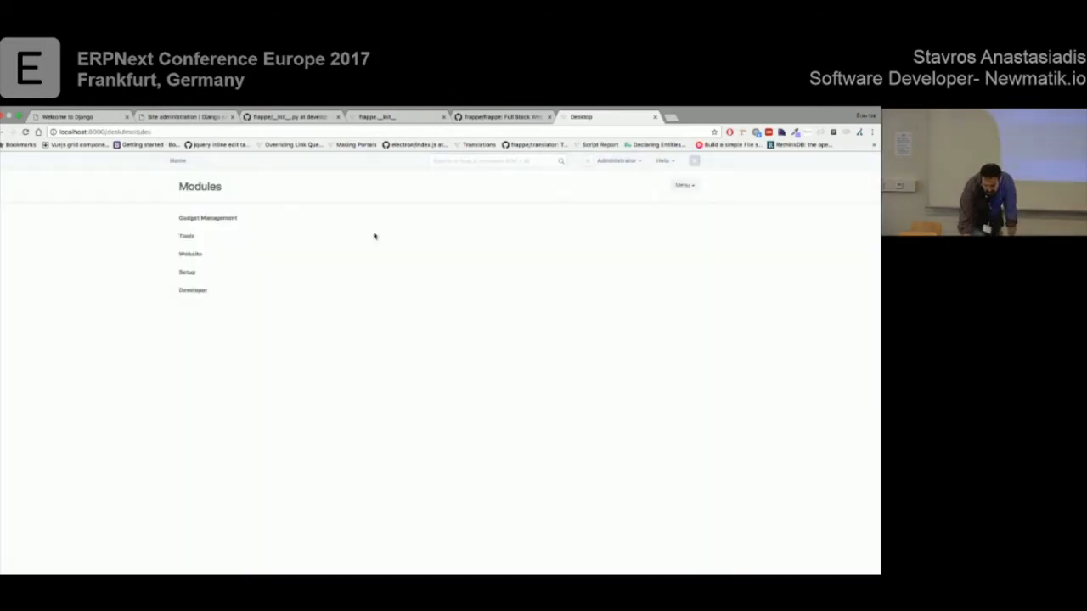
pyautogui.click(207, 218)
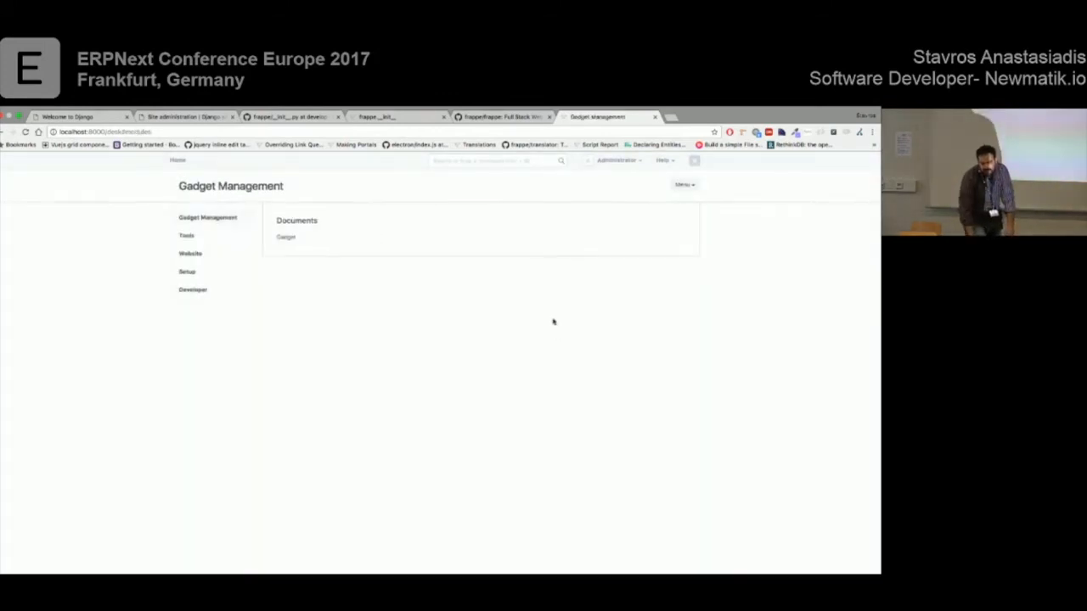
pyautogui.click(186, 235)
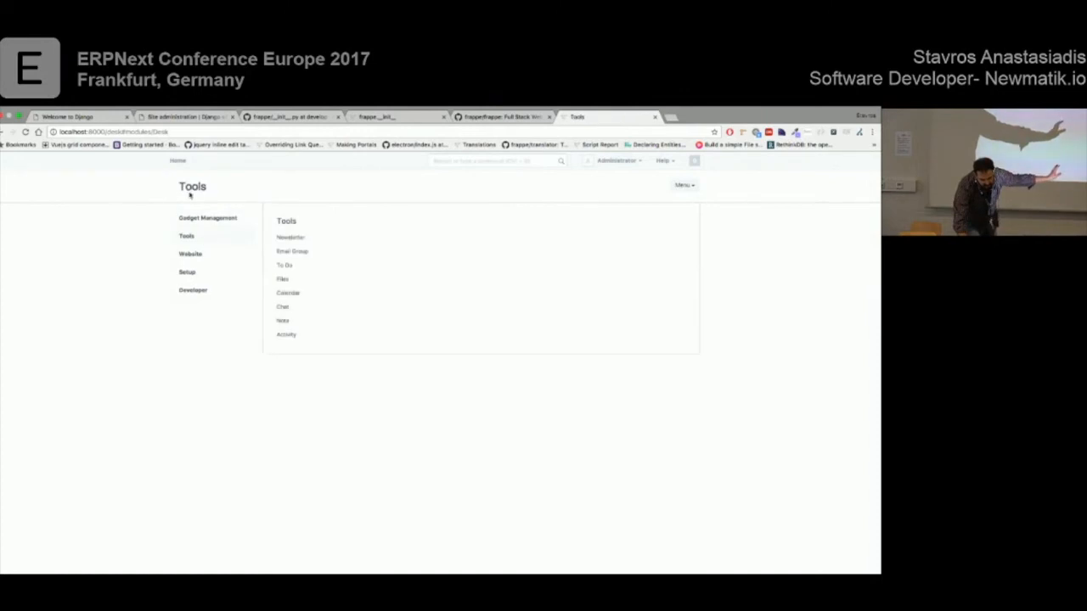
pyautogui.moveTo(380, 312)
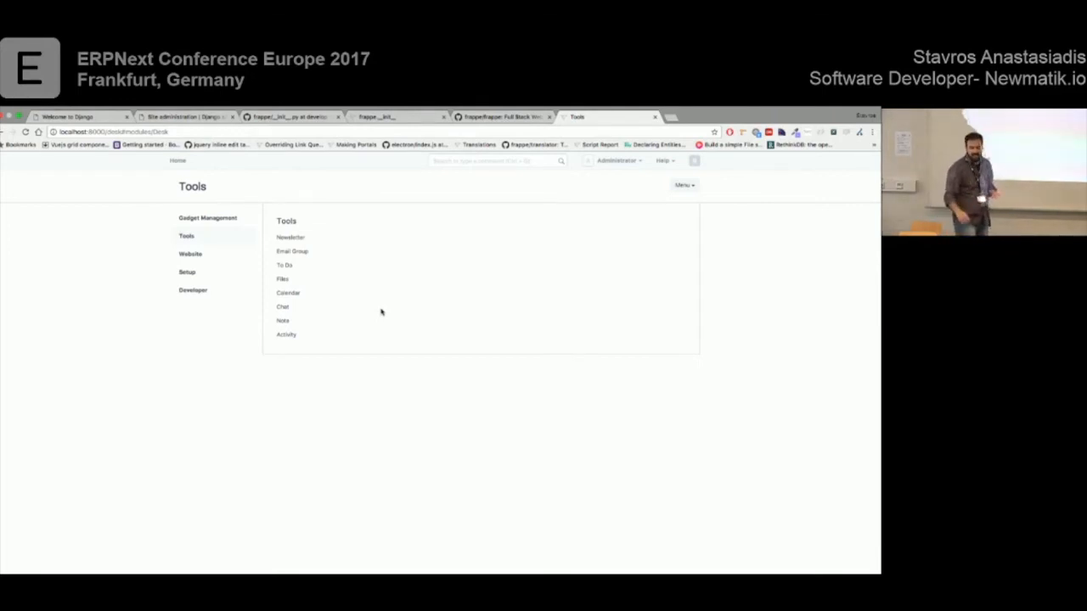
pyautogui.click(190, 253)
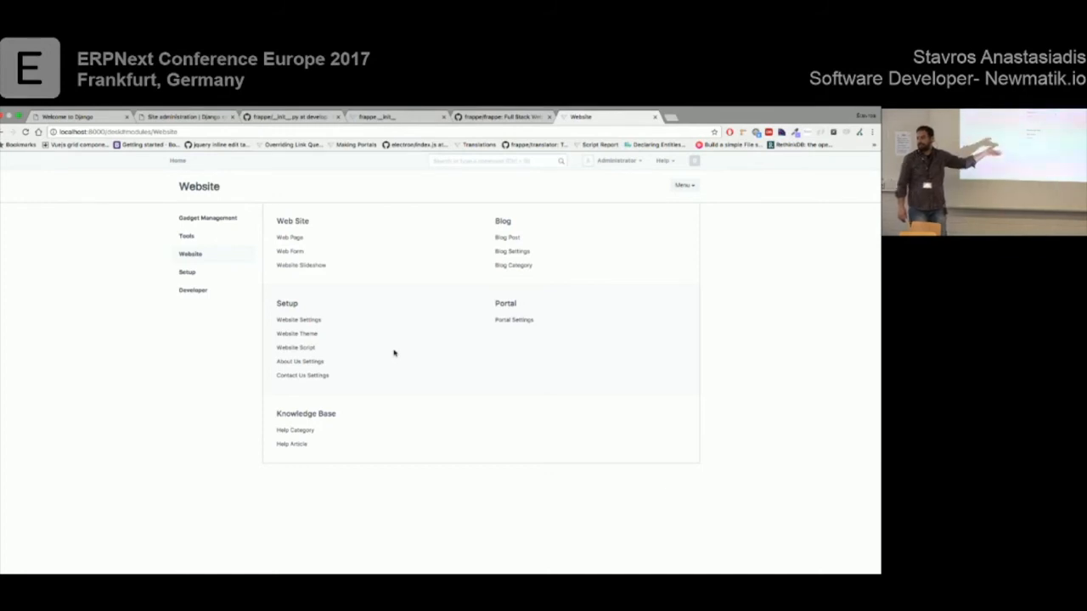
pyautogui.moveTo(356, 343)
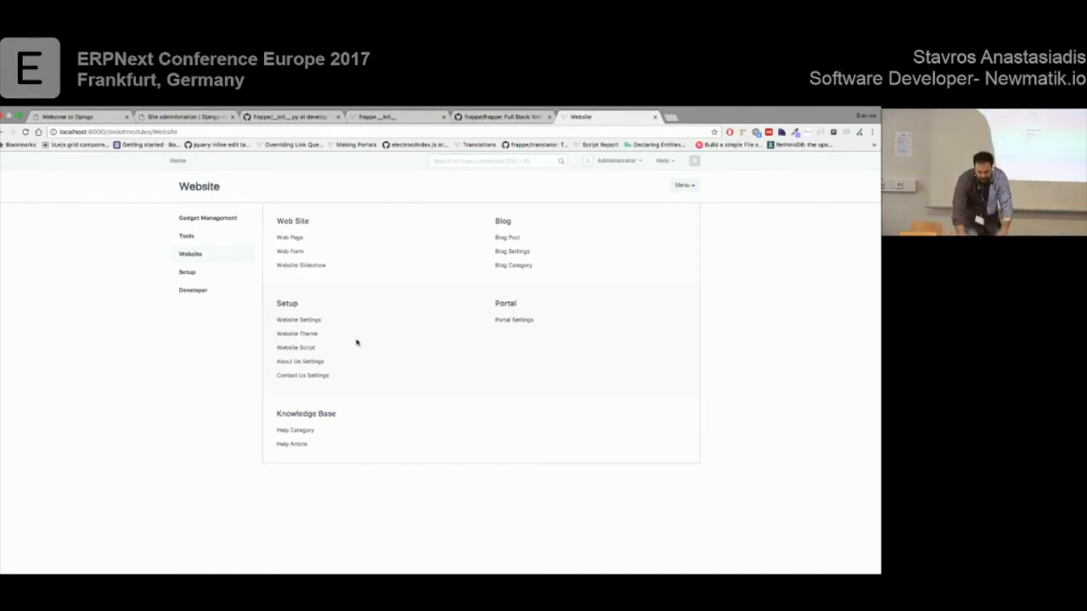
# - Open the Website Theme list, which shows only the Standard theme
pyautogui.click(298, 332)
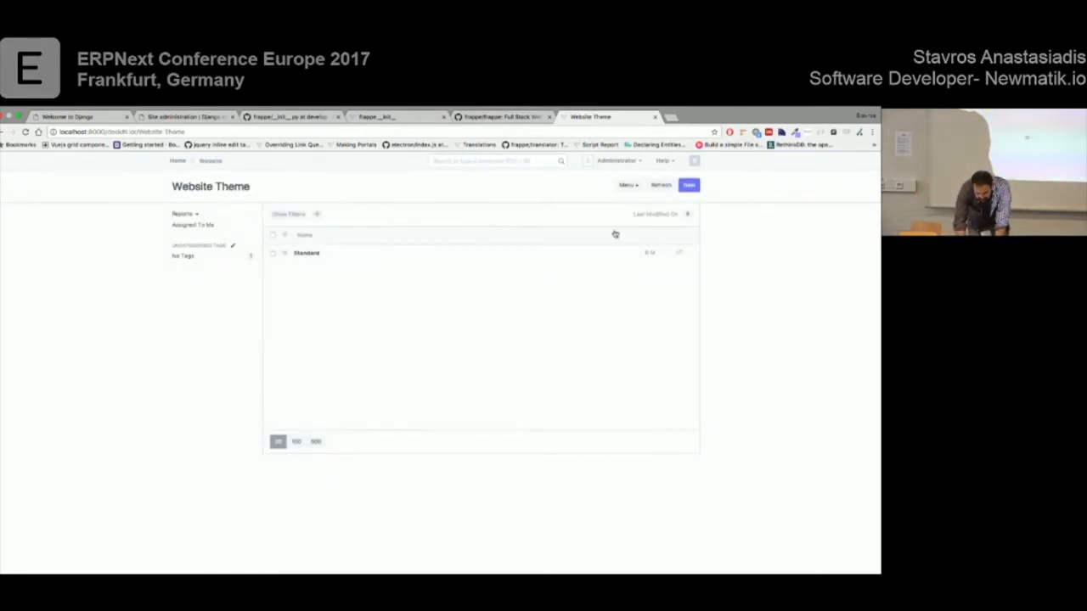
# - Start a new Website Theme named 'test', then return to the Website module page
pyautogui.click(307, 252)
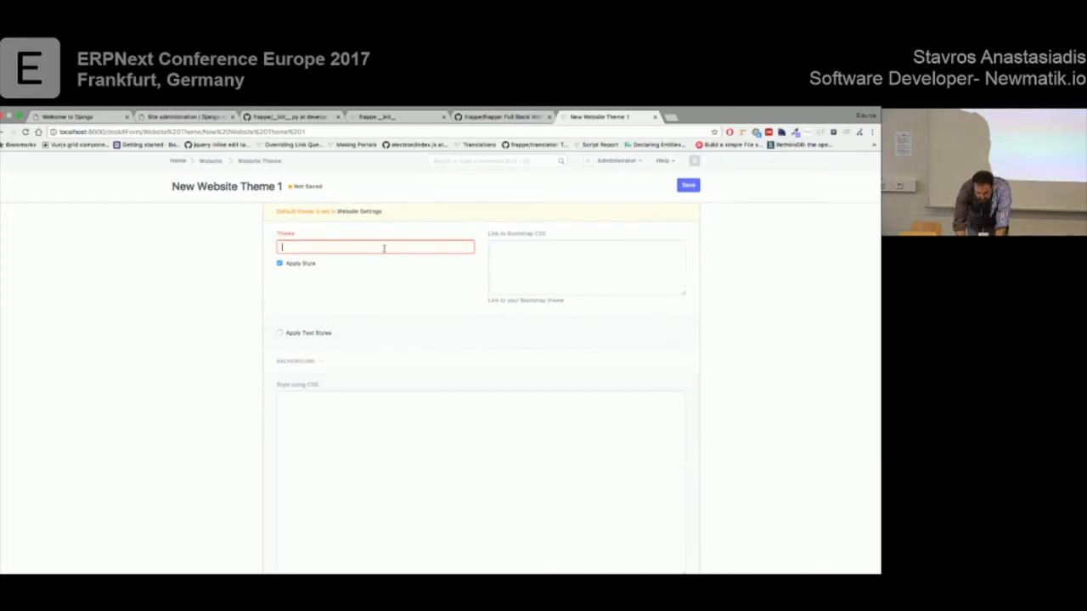
pyautogui.write('test')
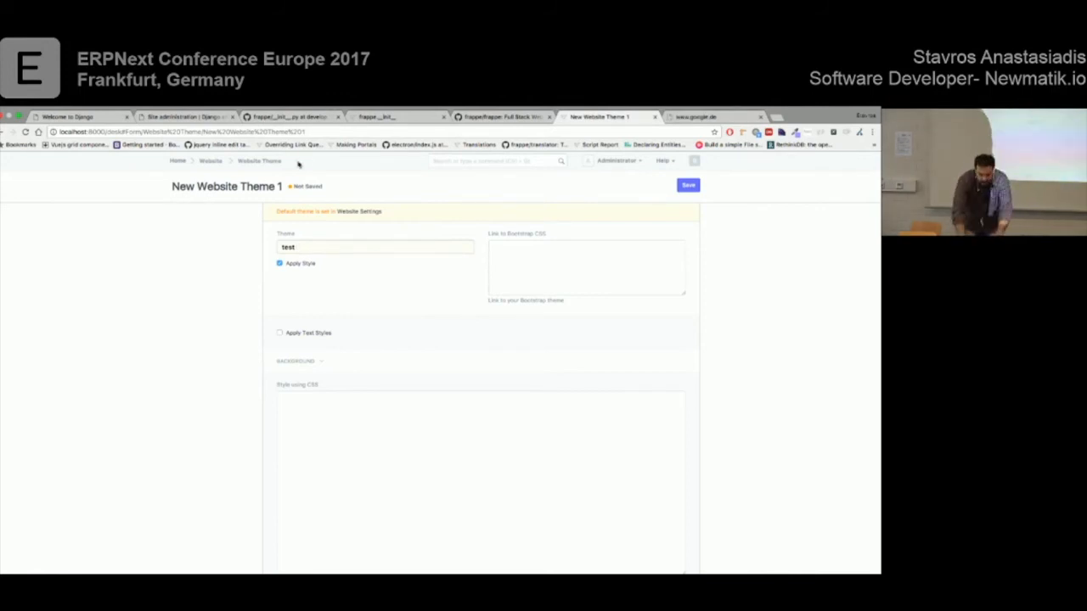
pyautogui.click(210, 161)
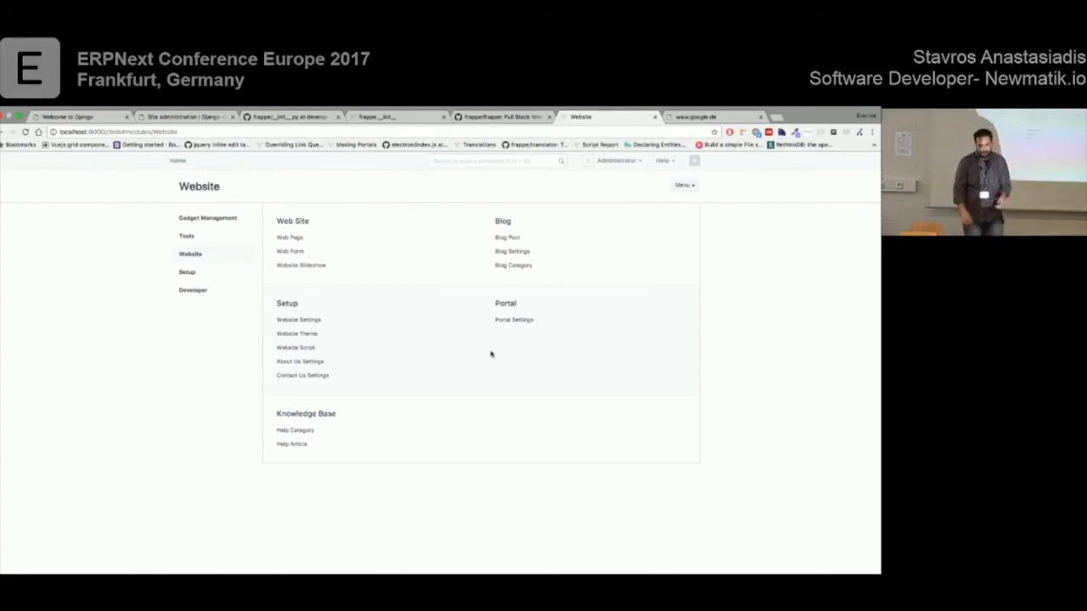
pyautogui.moveTo(178, 184)
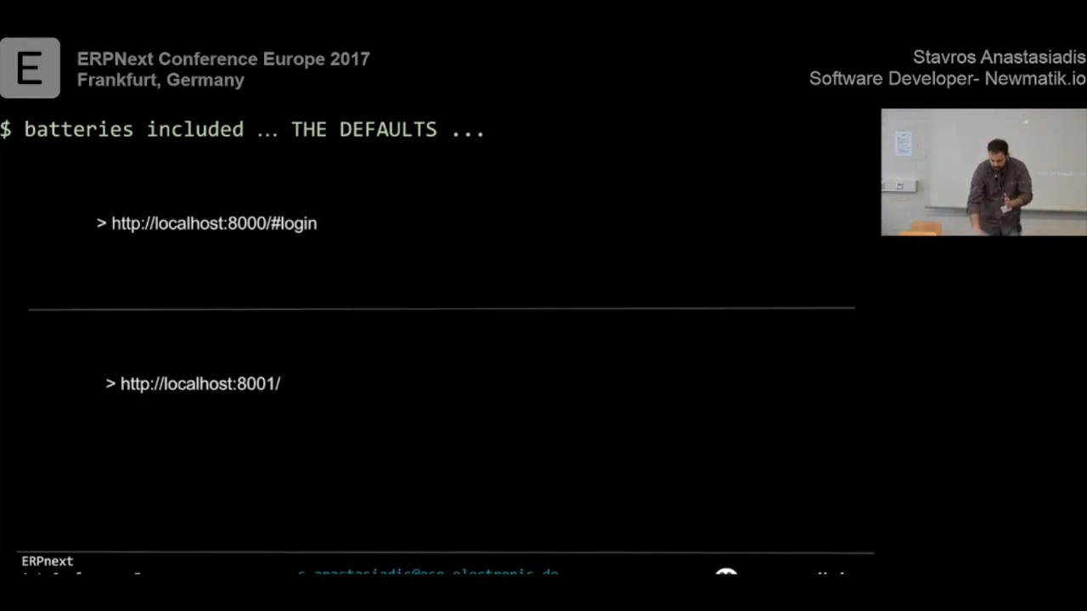
# - Advance to the 'THE DEFAULTS' slide comparing localhost:8000 and localhost:8001 logins
pyautogui.press('Right')
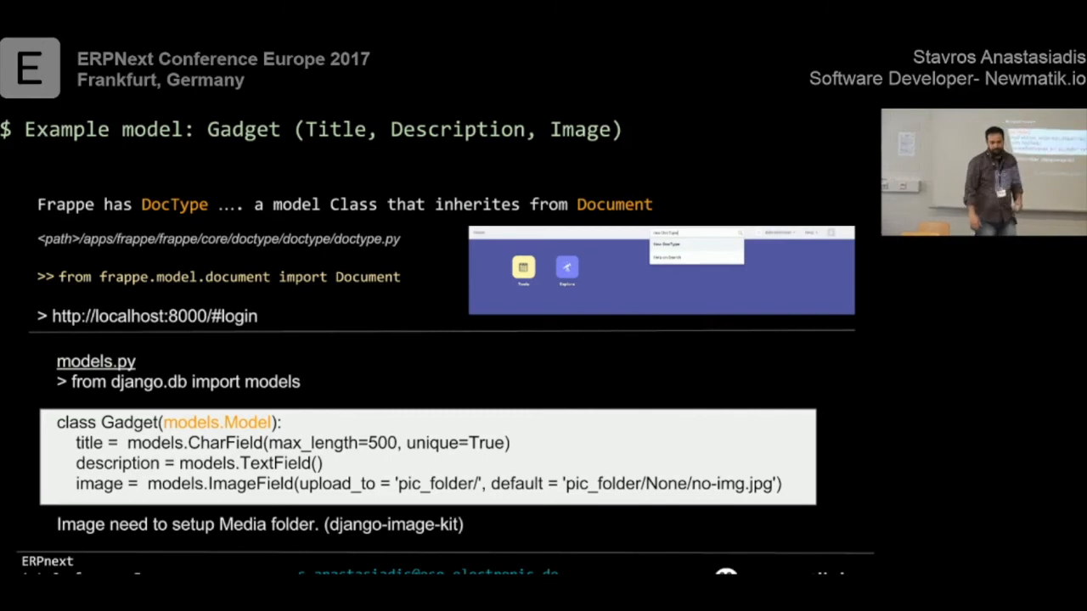
# - Advance to the 'Example model: Gadget CRUD' slide comparing Frappe with Django admin
pyautogui.press('Right')
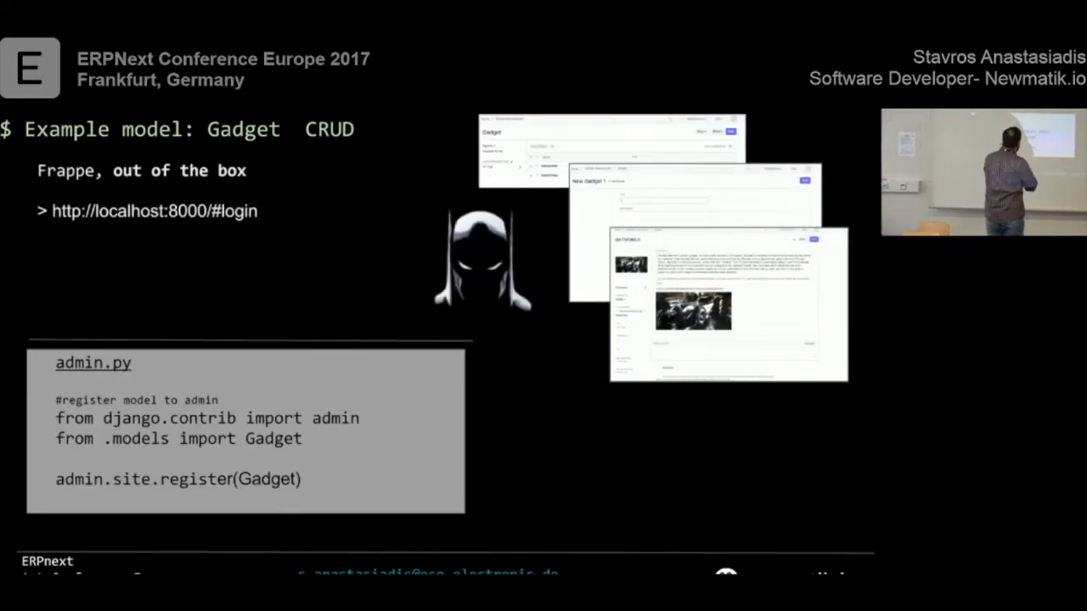